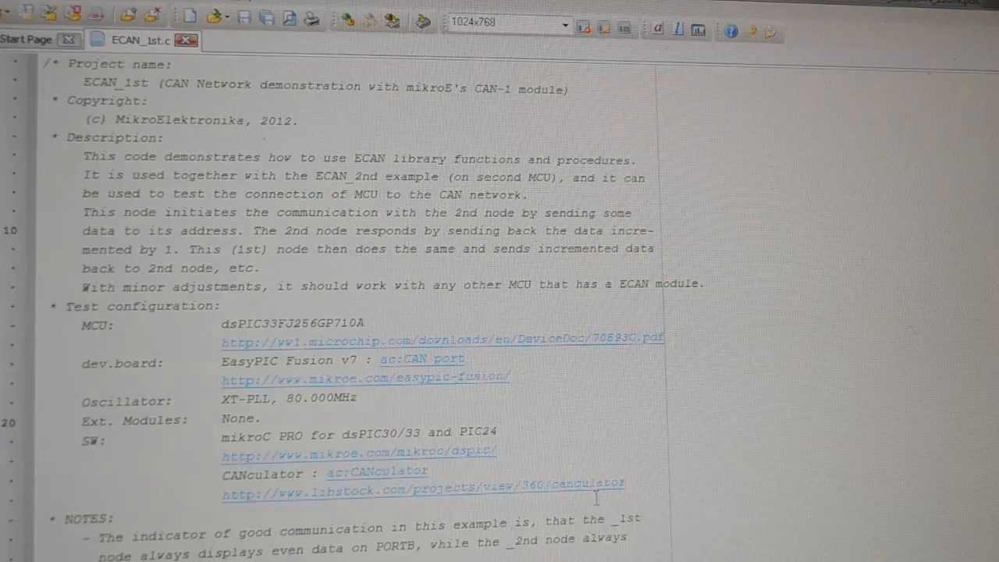
pyautogui.moveTo(636, 441)
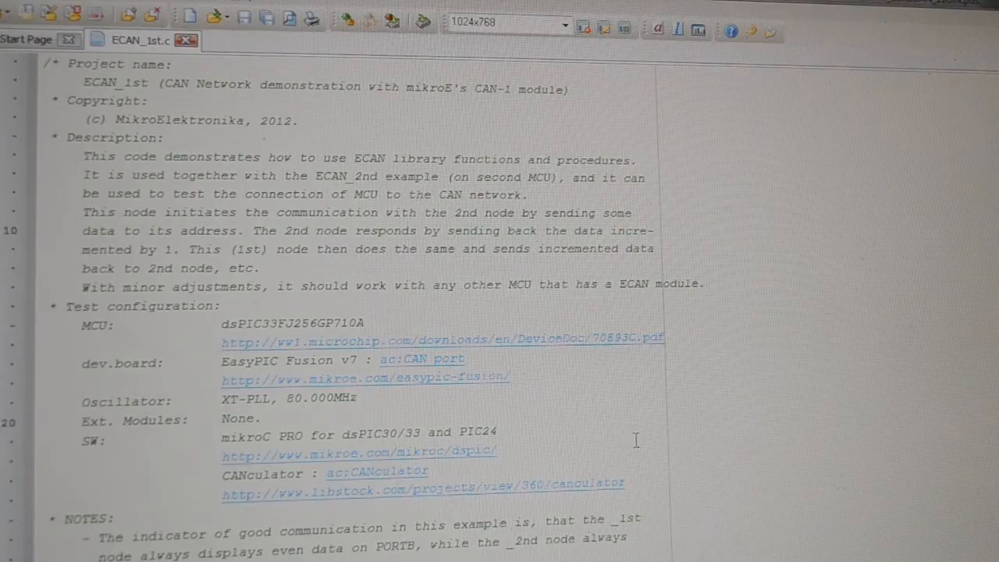
pyautogui.scroll(-3)
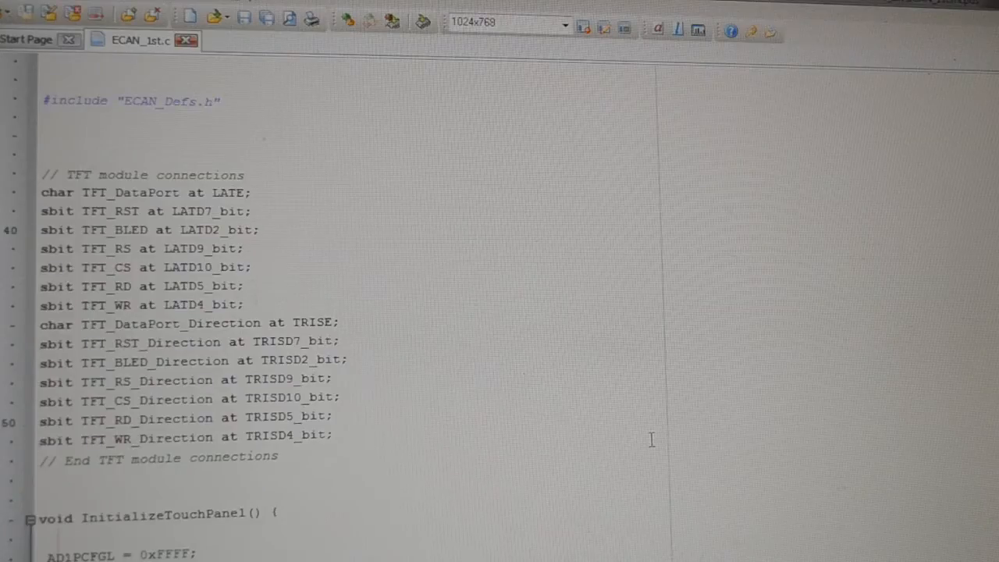
pyautogui.scroll(-3)
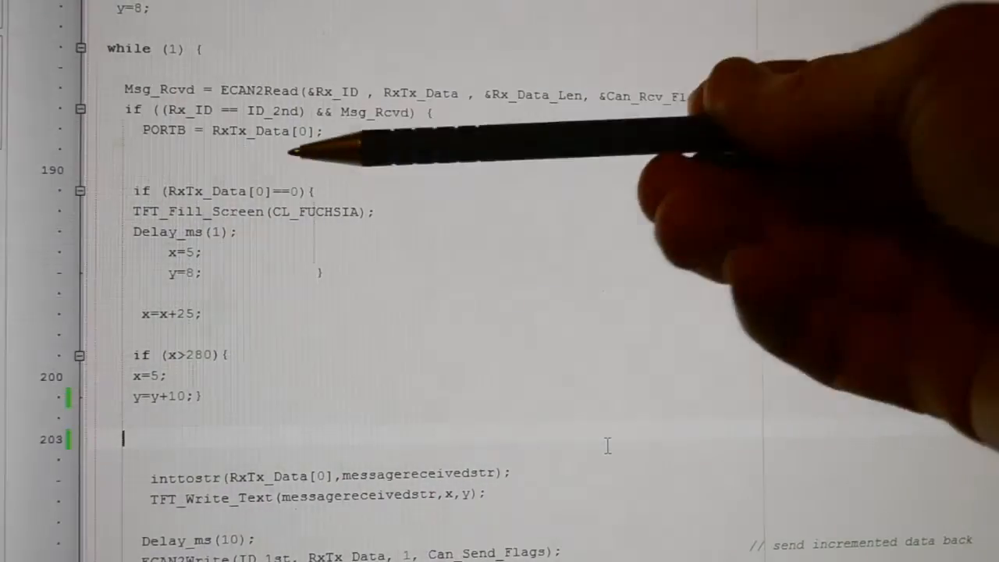
pyautogui.moveTo(210, 31)
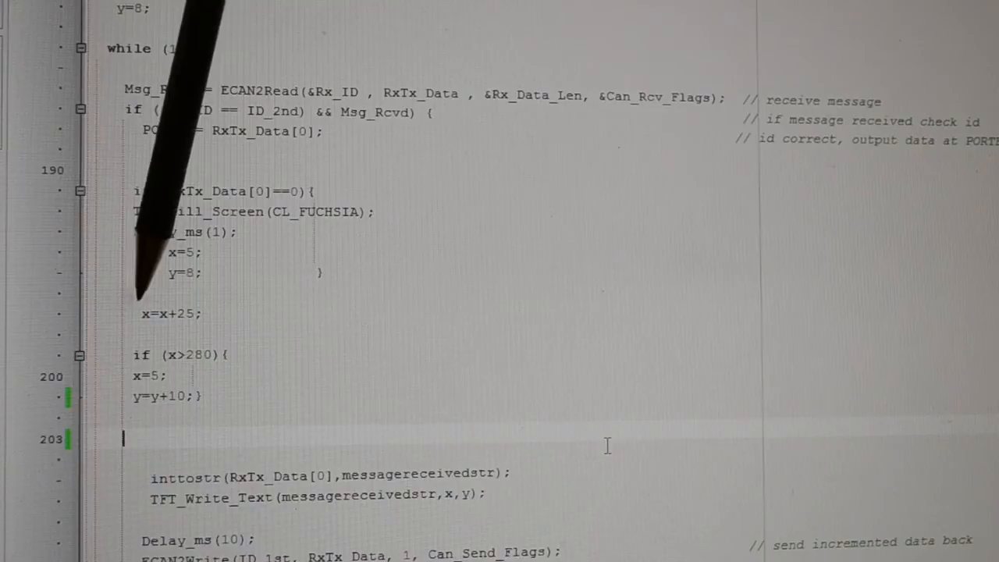
pyautogui.moveTo(218, 305)
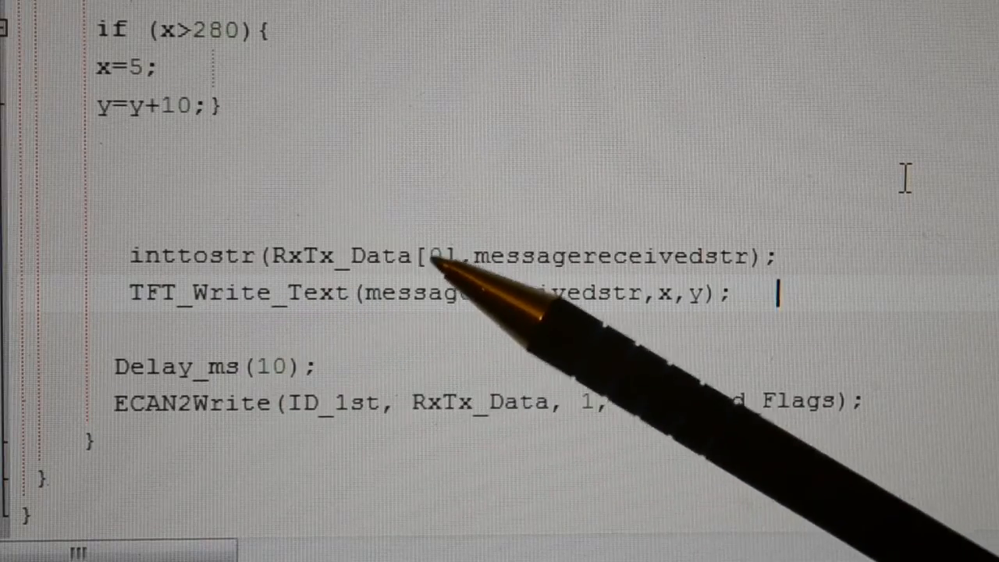
pyautogui.moveTo(664, 312)
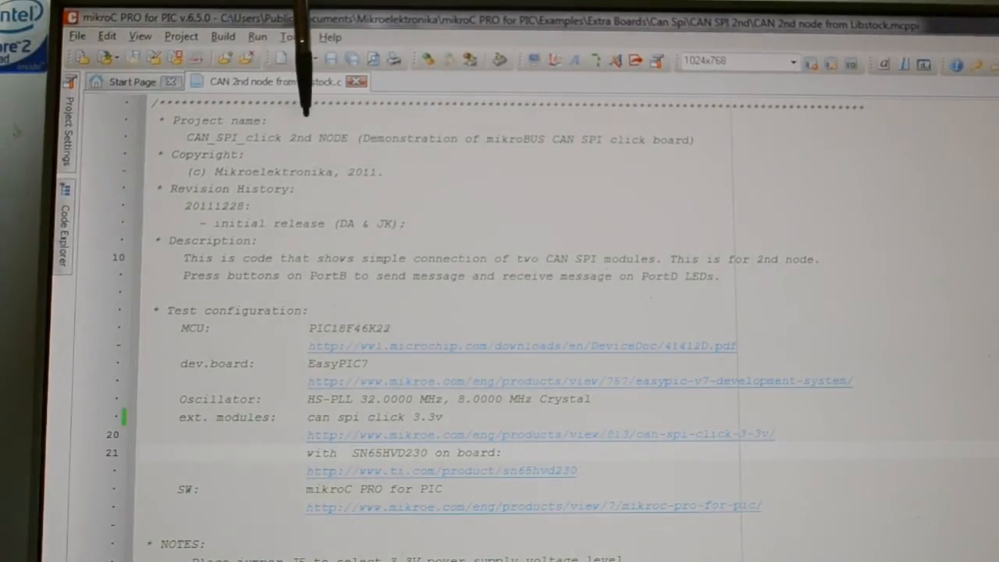
pyautogui.scroll(-3)
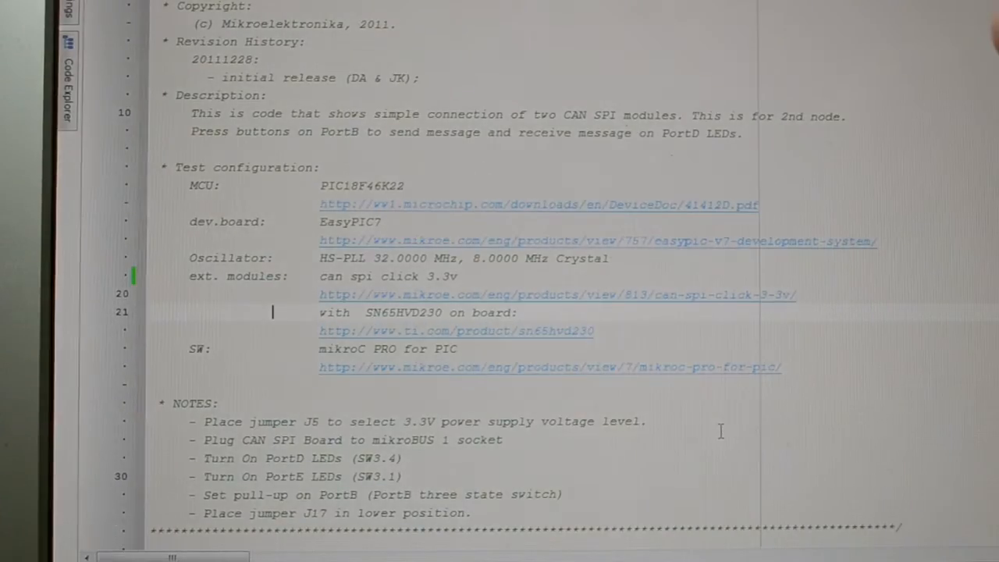
pyautogui.scroll(-3)
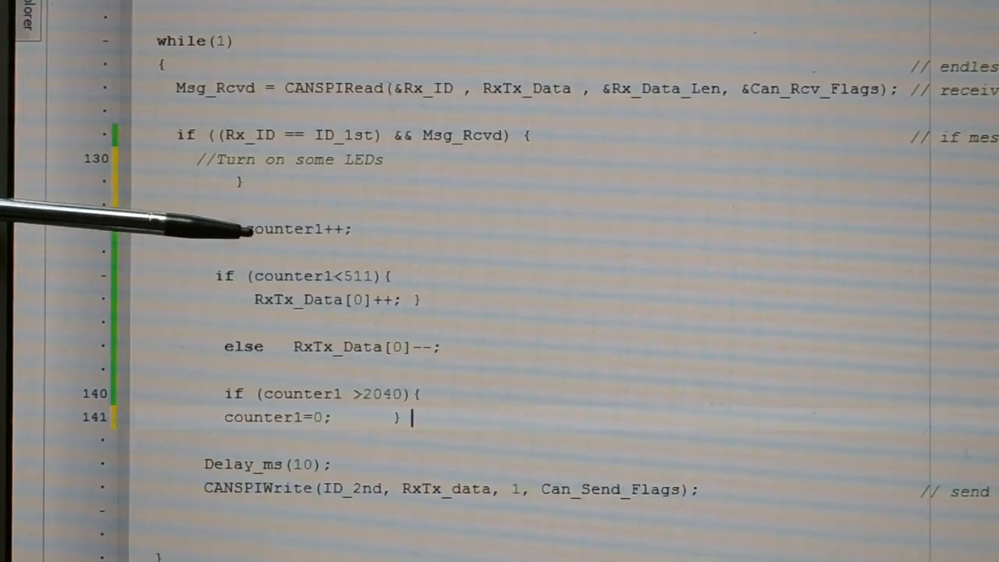
pyautogui.moveTo(117, 250)
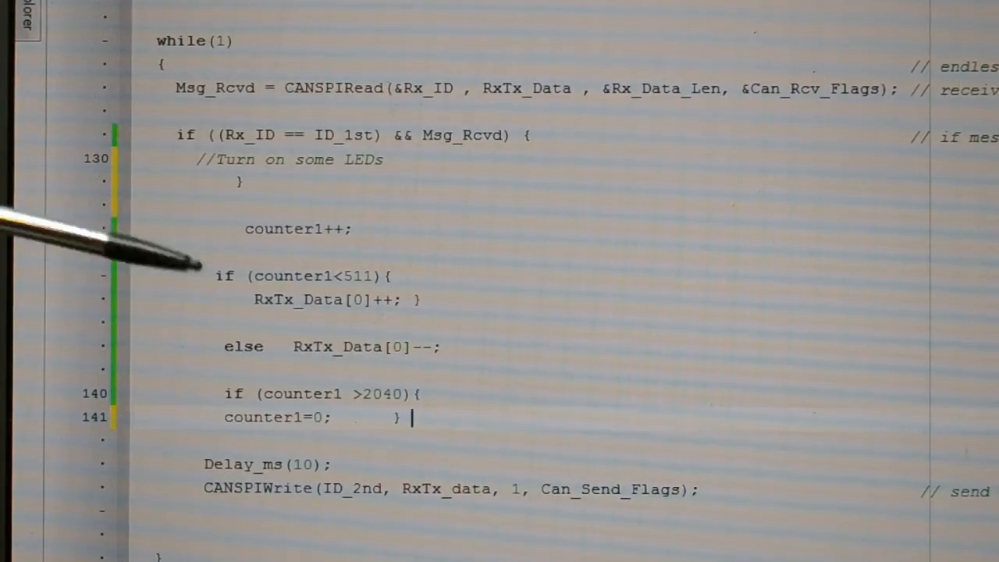
pyautogui.moveTo(273, 226)
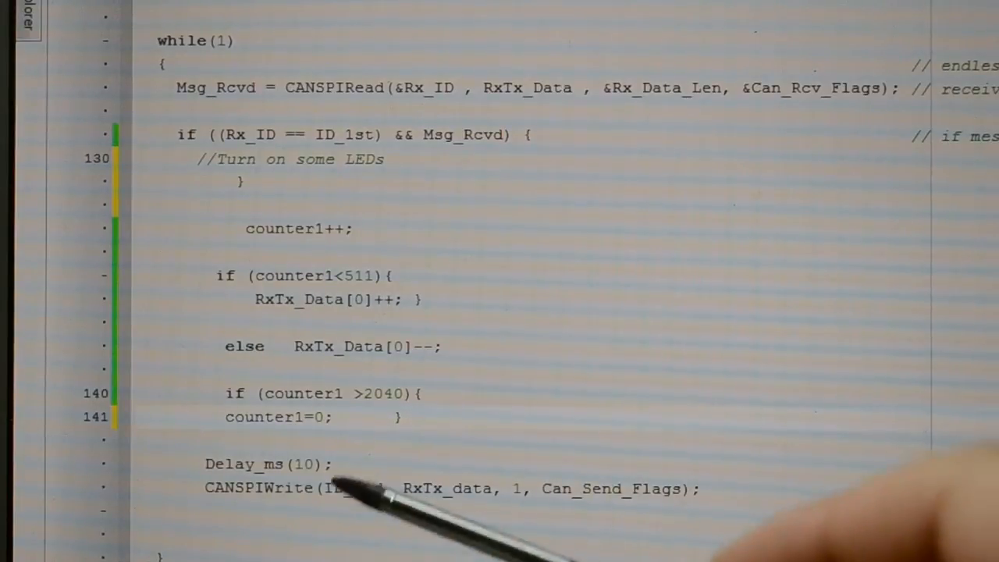
pyautogui.moveTo(367, 499)
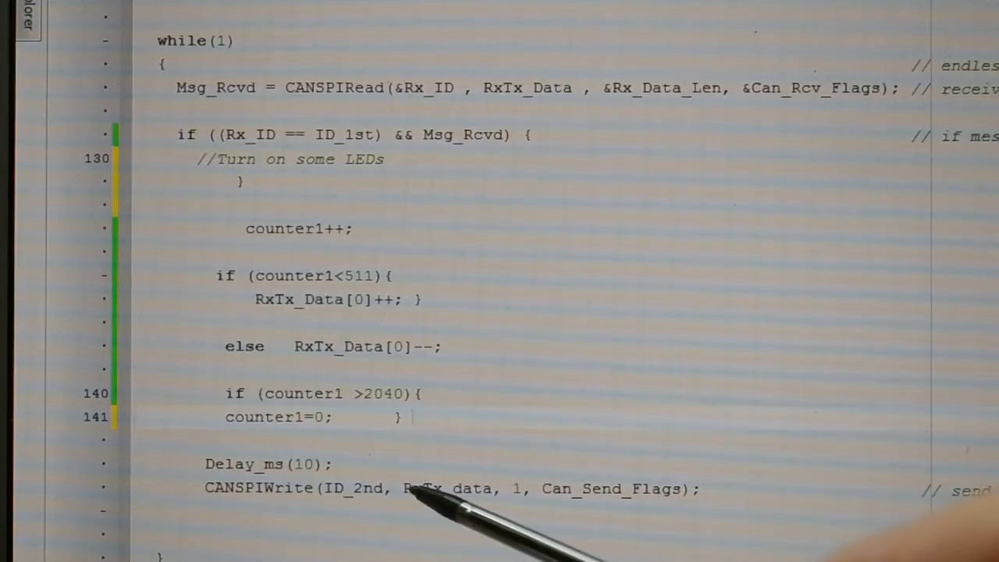
pyautogui.moveTo(561, 476)
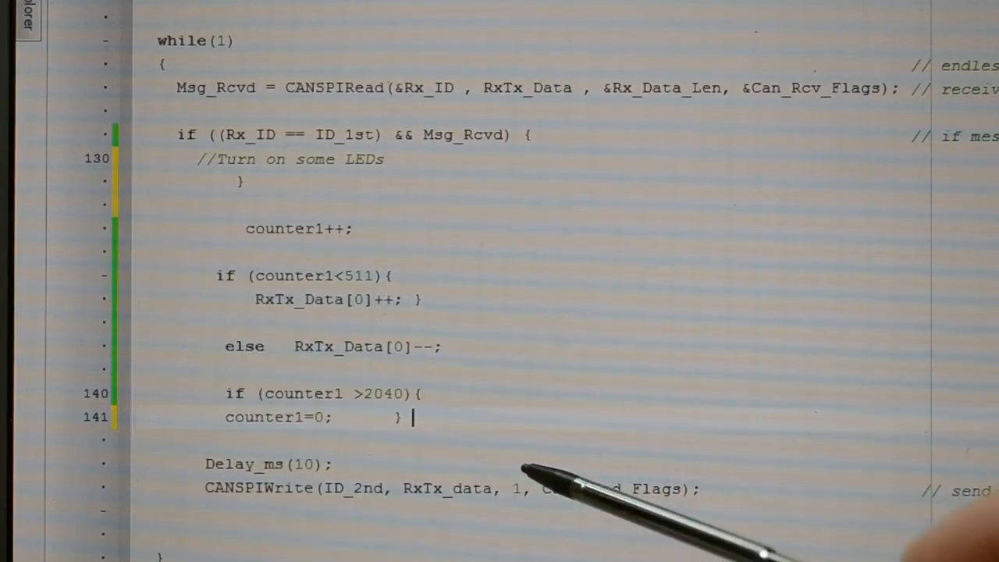
pyautogui.moveTo(780, 499)
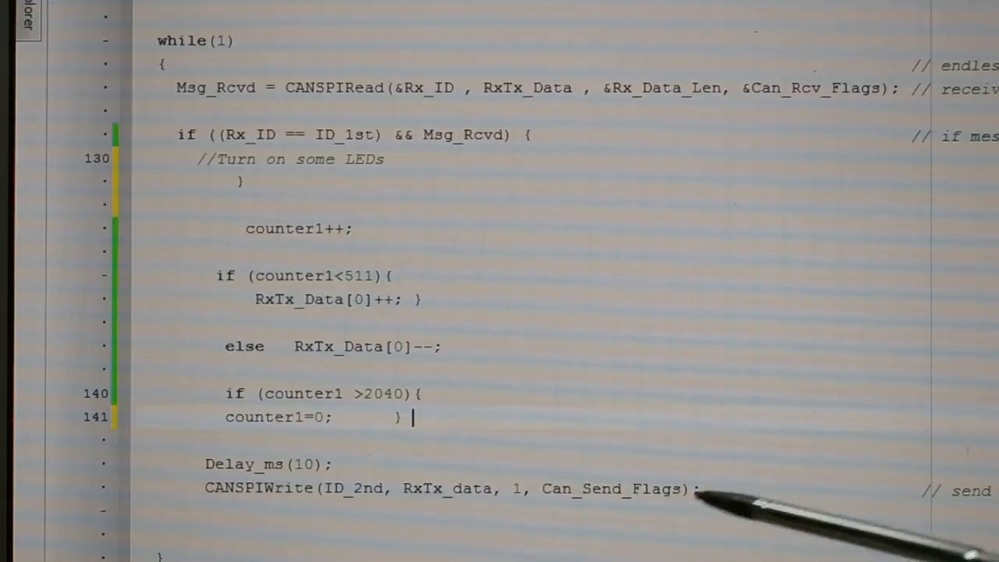